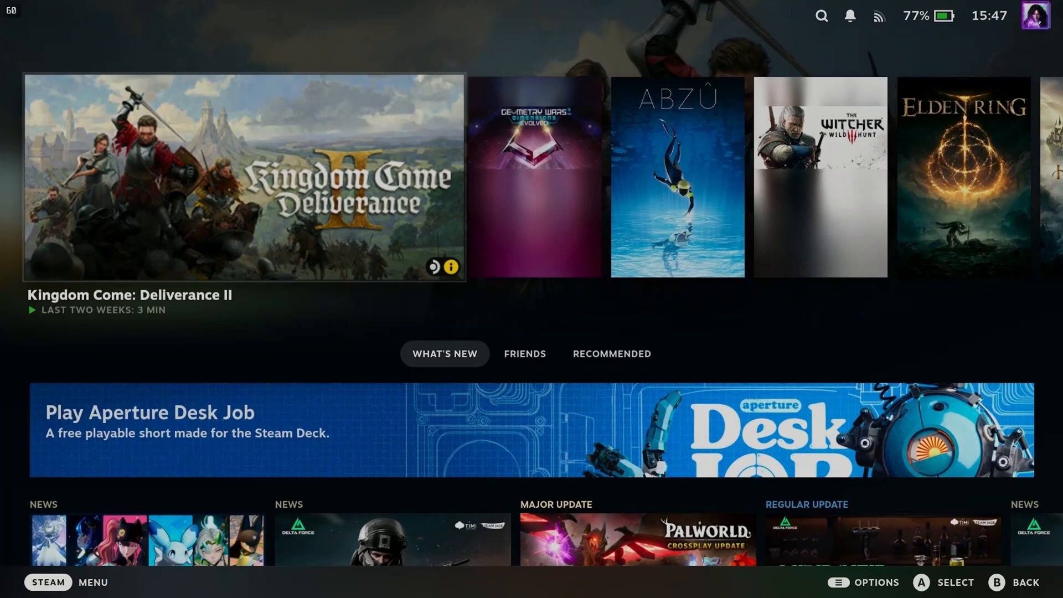
Open the SteamOS main menu with the STEAM button
{"action": "left_click", "coordinate": [47, 583]}
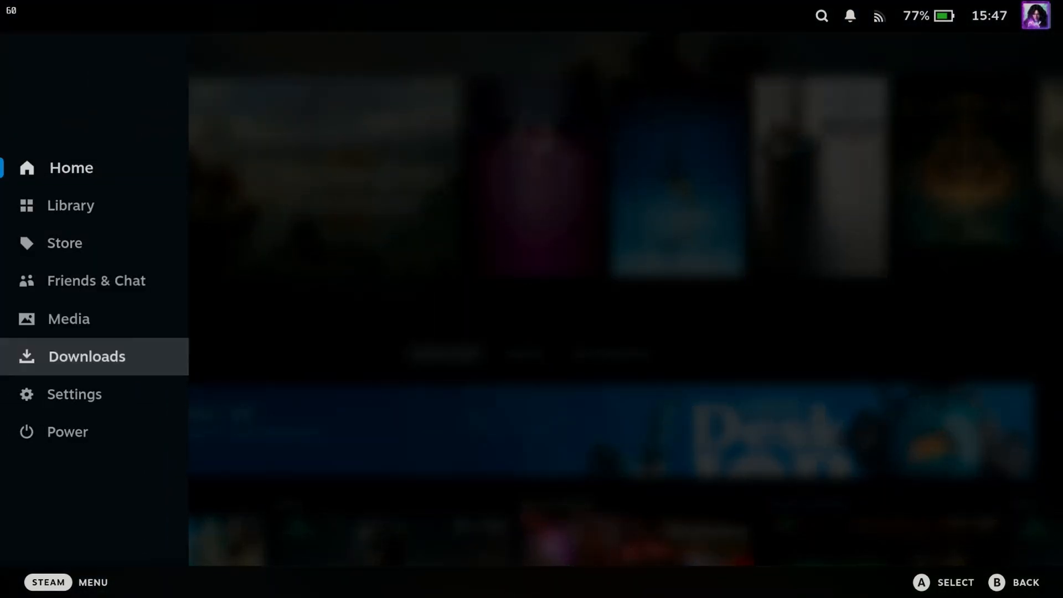
Go to Settings > System and scroll down to the Advanced section
{"action": "left_click", "coordinate": [74, 394]}
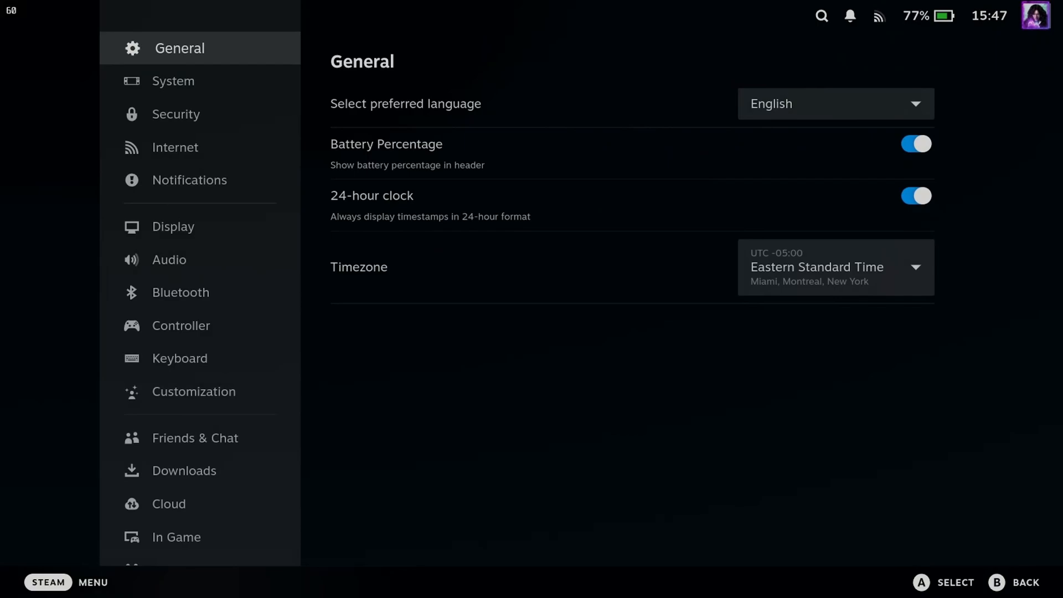
{"action": "left_click", "coordinate": [173, 81]}
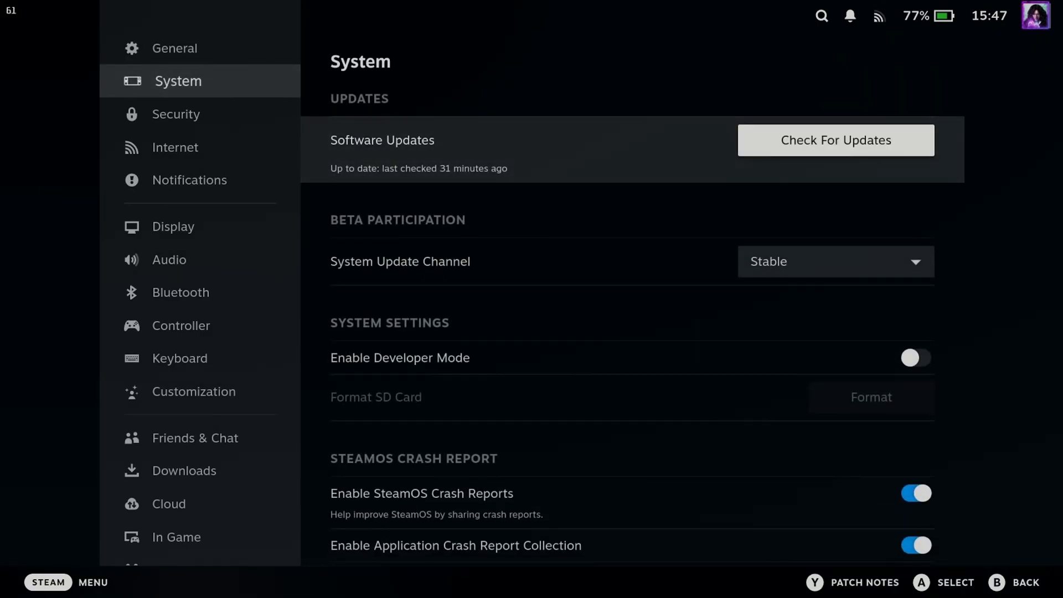
{"action": "scroll", "scroll_direction": "down", "scroll_amount": 3}
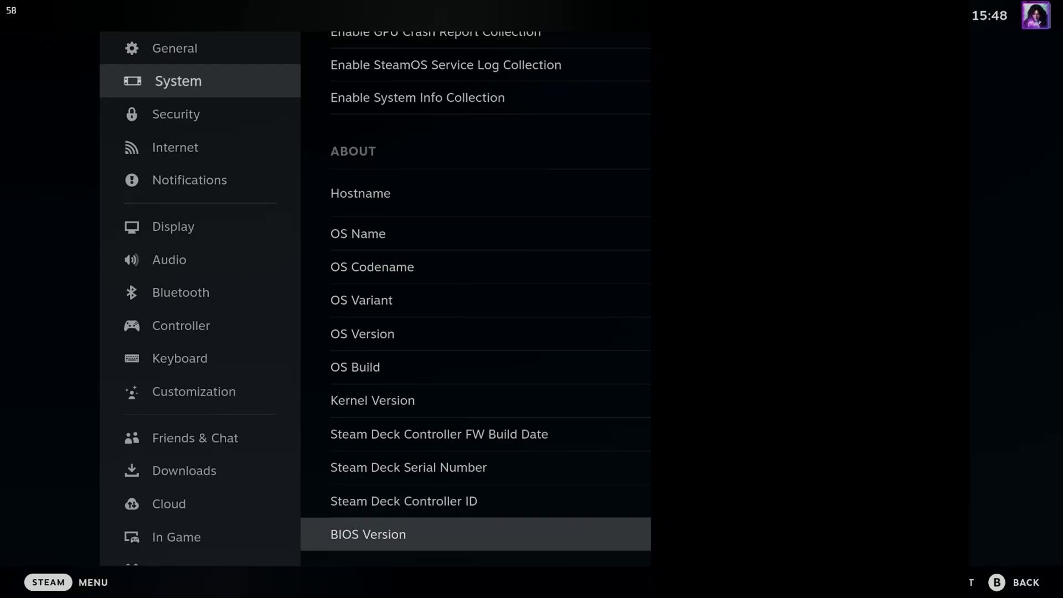
{"action": "scroll", "scroll_direction": "down", "scroll_amount": 3}
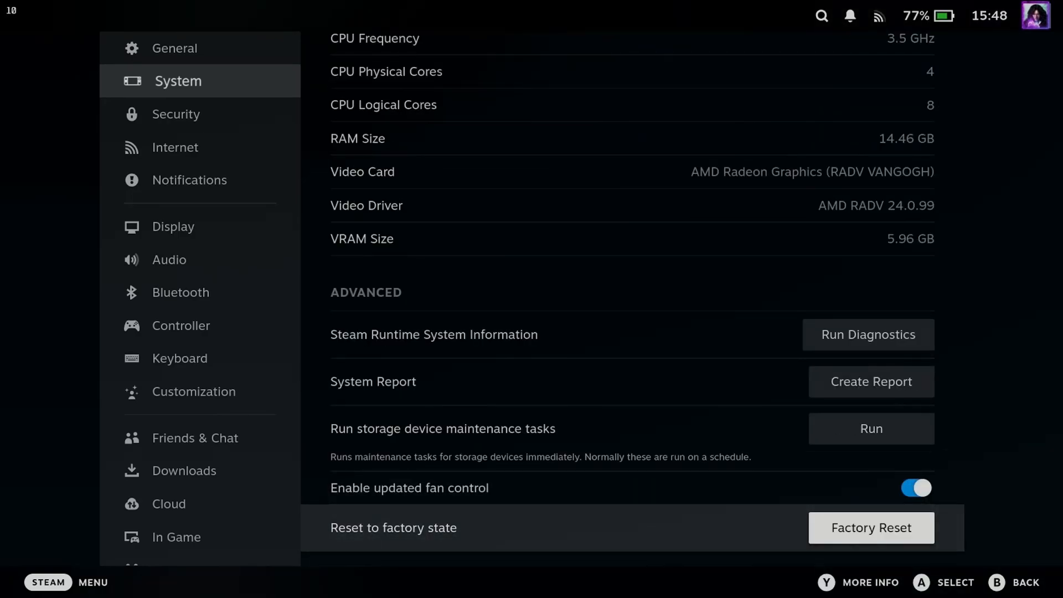
{"action": "left_click", "coordinate": [871, 527]}
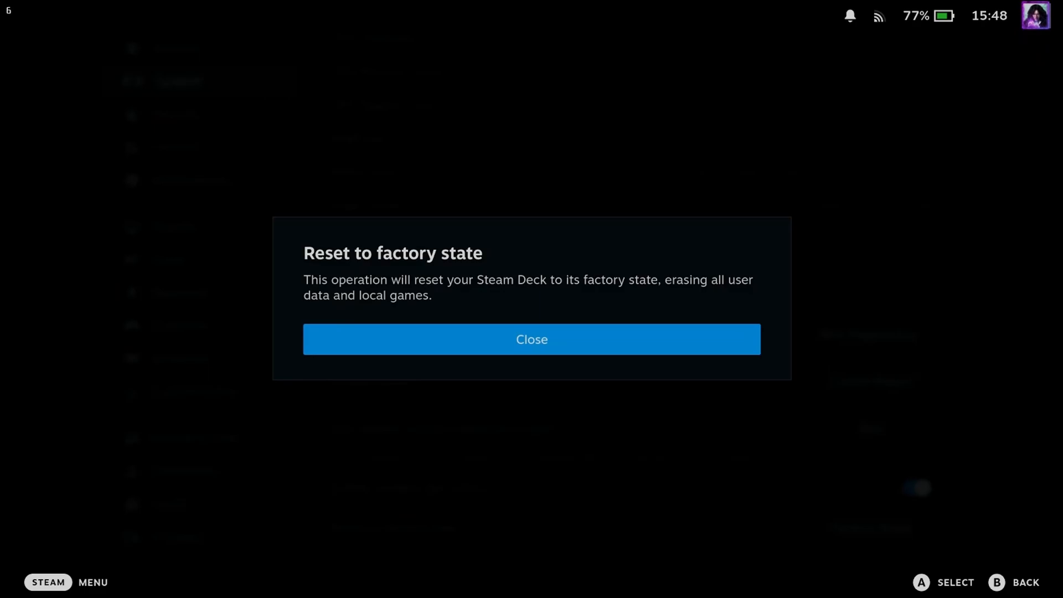
{"action": "left_click", "coordinate": [531, 339]}
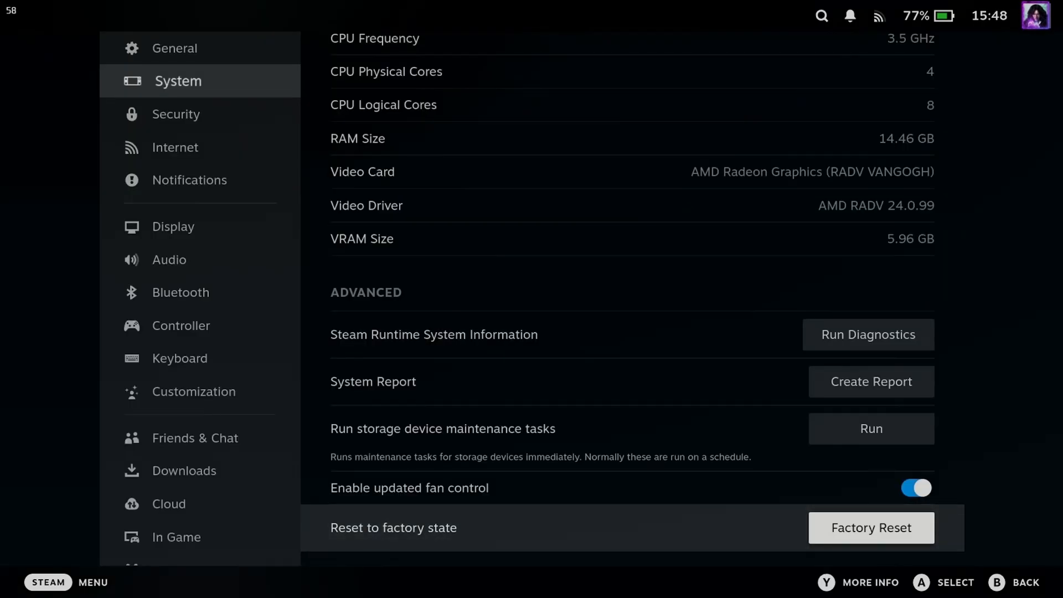
{"action": "left_click", "coordinate": [871, 528]}
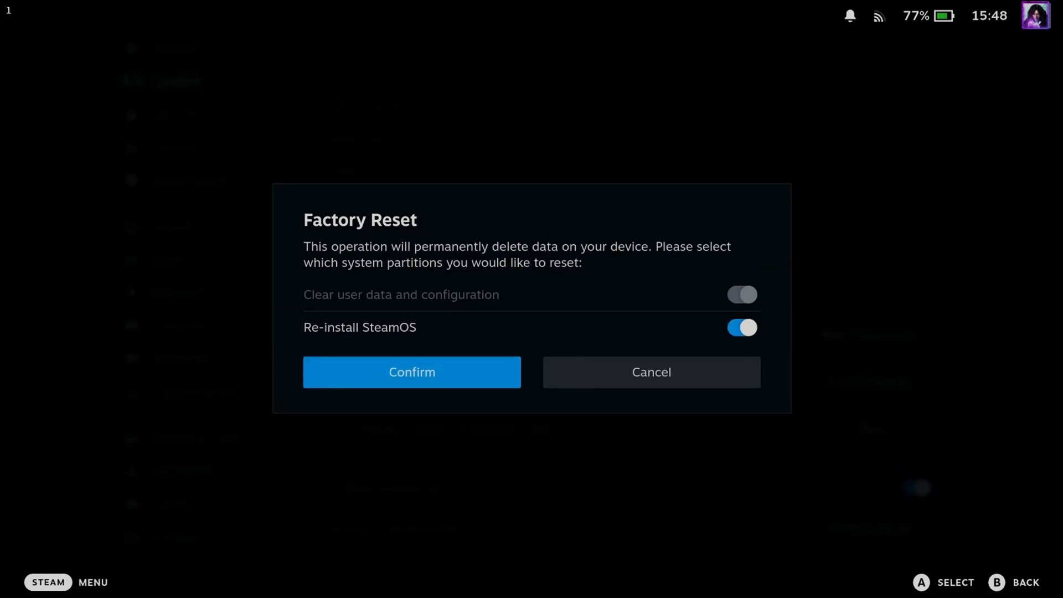
{"action": "left_click", "coordinate": [651, 372]}
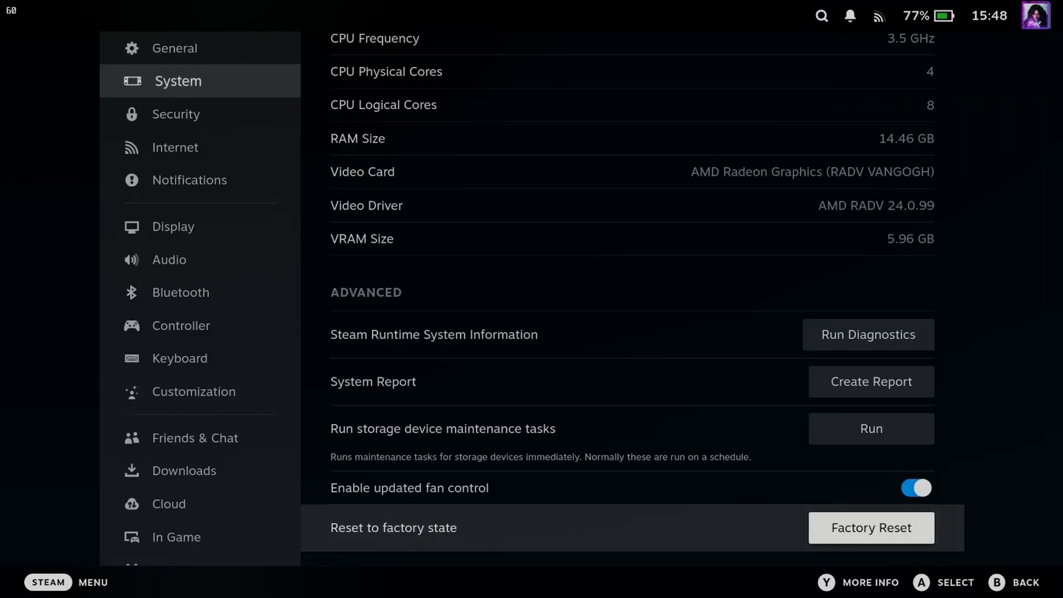